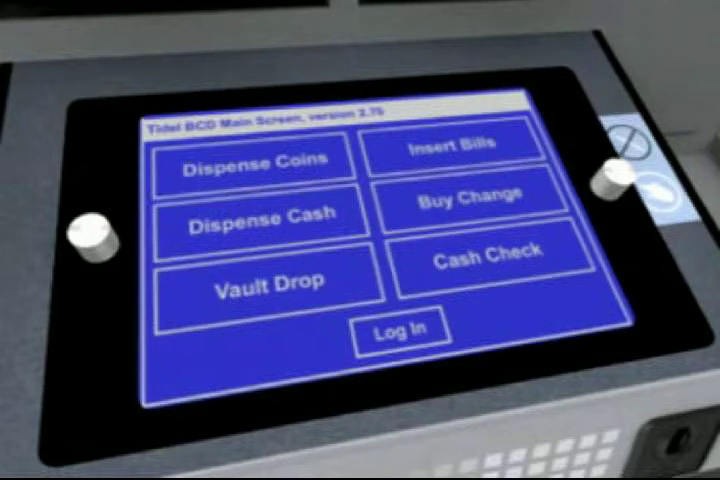
Step: Log in with the access code to begin buying ten 5¢ and ten 1¢ coins
left_click(399, 329)
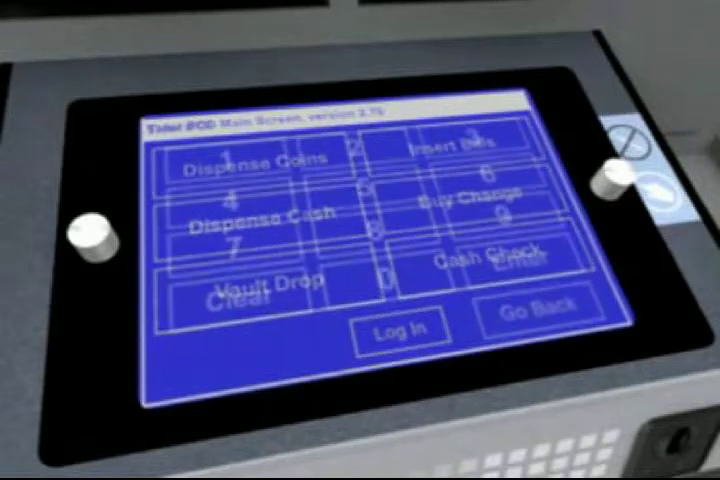
left_click(401, 330)
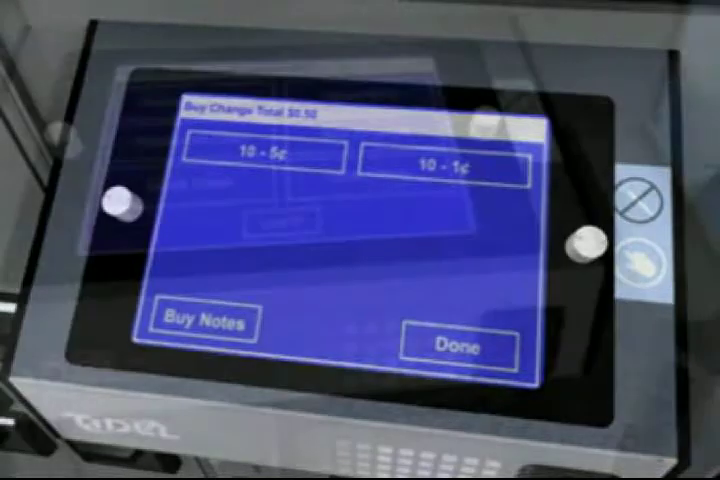
Step: Finish the $0.50 change purchase and open Cash Control's Load Cash Device configuration
left_click(456, 347)
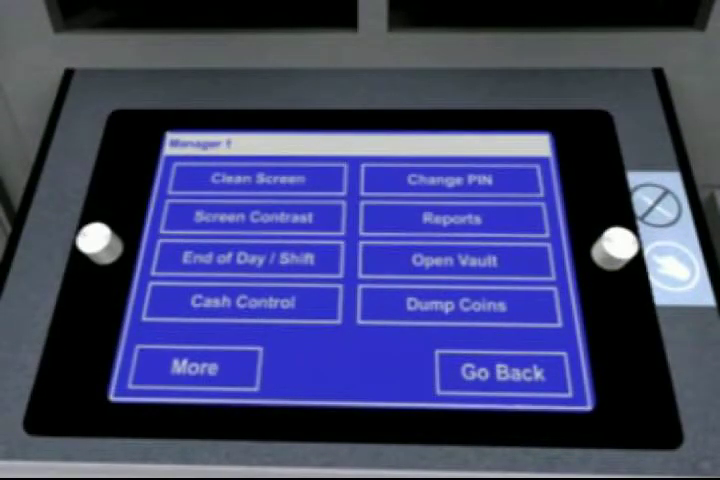
left_click(242, 302)
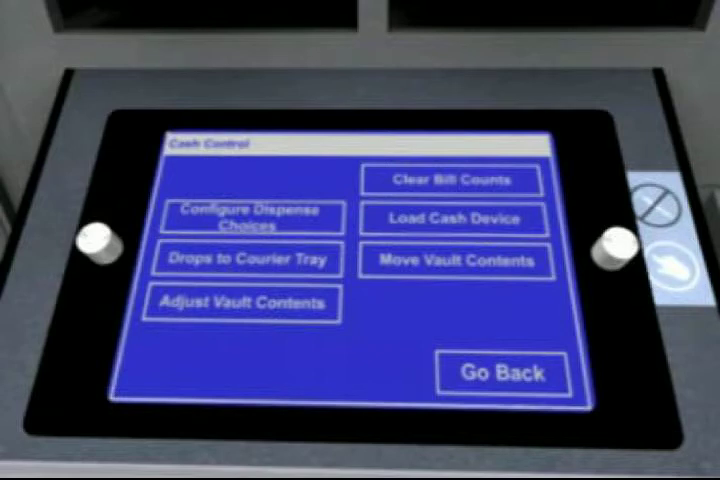
left_click(251, 217)
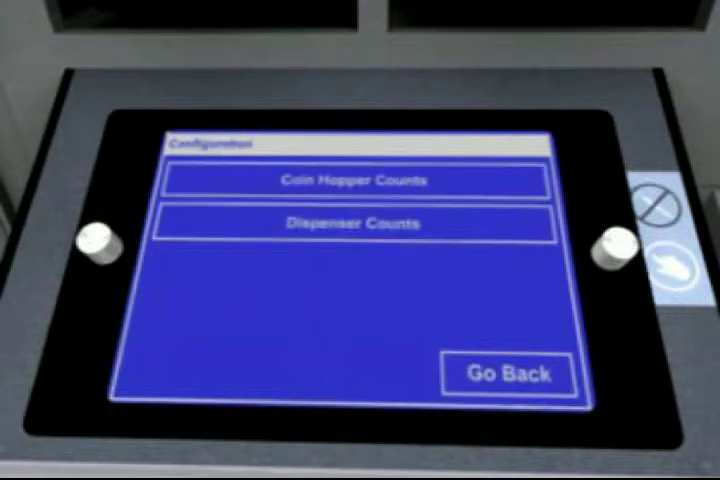
Step: Choose Coin Hopper Counts, then New Coin Count, to list the six hoppers
left_click(358, 181)
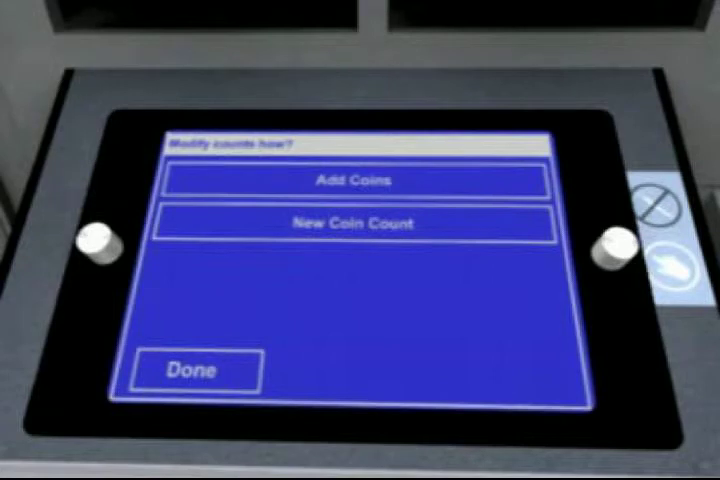
left_click(354, 181)
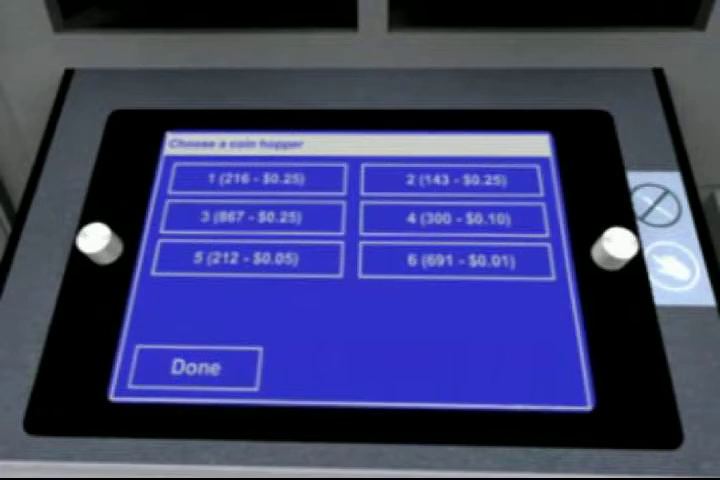
Step: Select hopper 1 (216 quarters) and enter a new count of 280
left_click(249, 177)
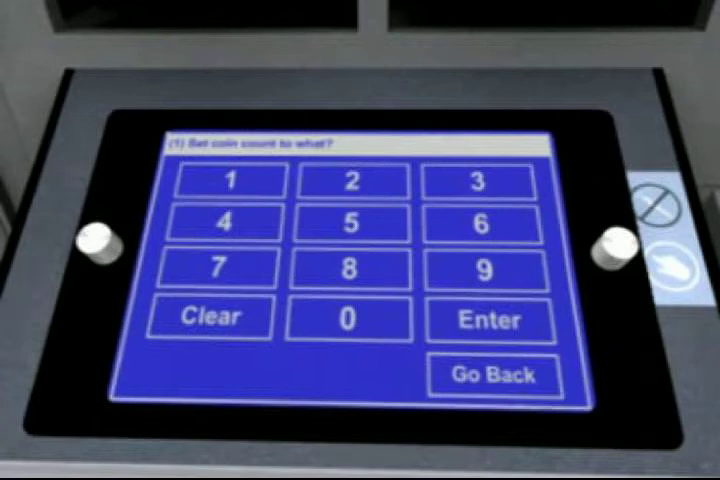
left_click(490, 320)
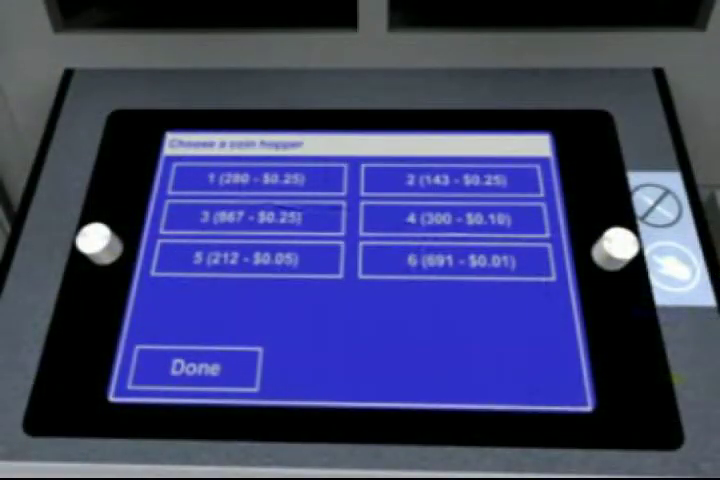